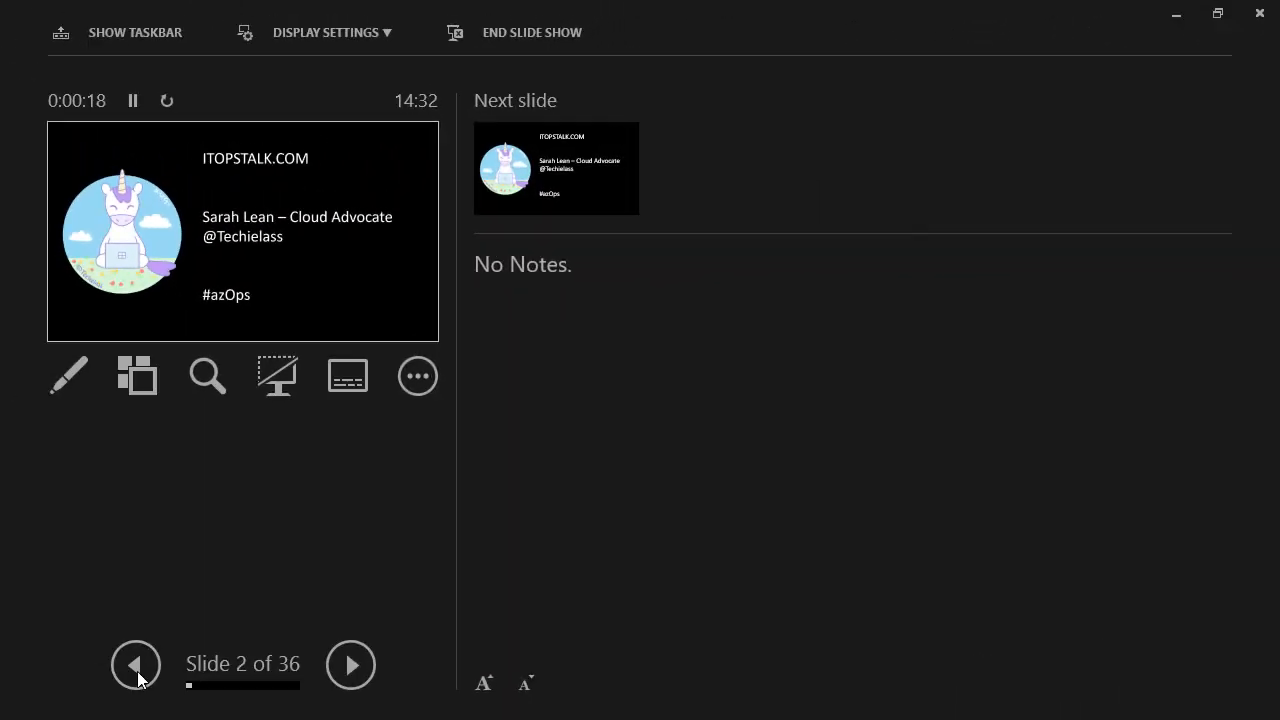
- Step back to slide 1 of 36 using the Previous arrow in Presenter View
{"action": "left_click", "coordinate": [136, 664]}
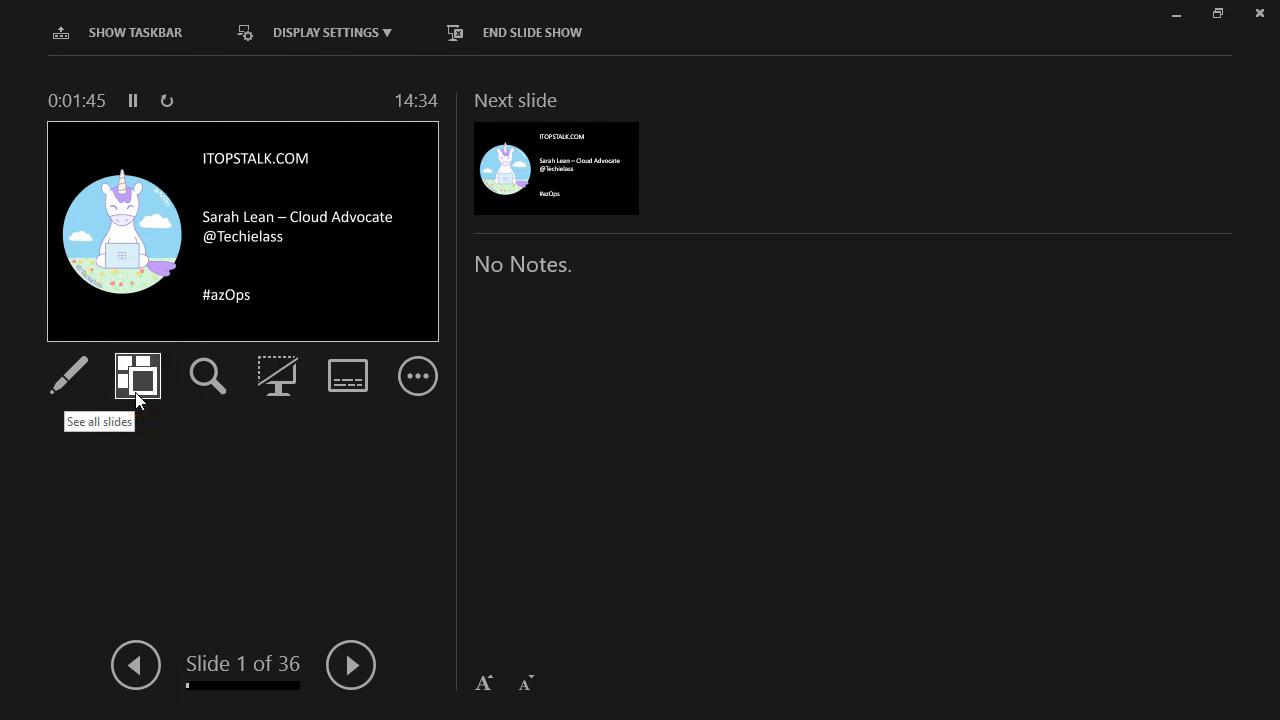
{"action": "mouse_move", "coordinate": [244, 664]}
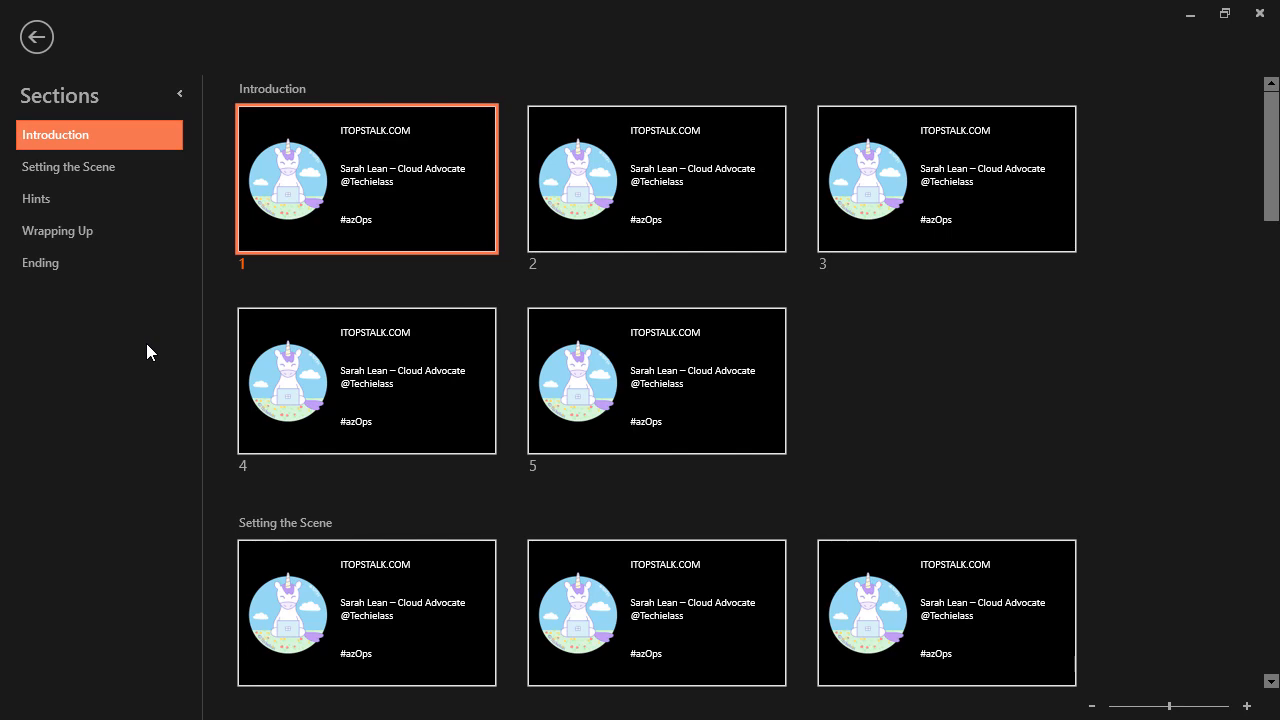
{"action": "mouse_move", "coordinate": [130, 236]}
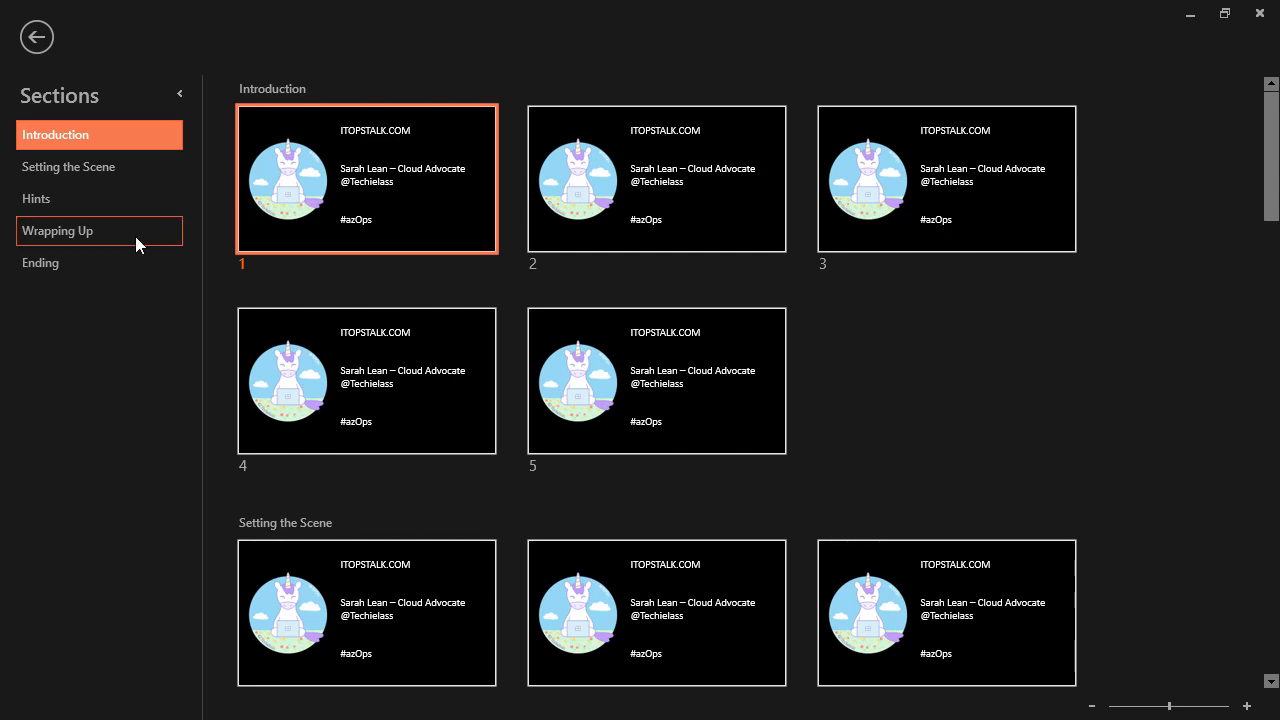
- Select the Wrapping Up section in See All Slides and present slide 18 from the grid
{"action": "left_click", "coordinate": [58, 230]}
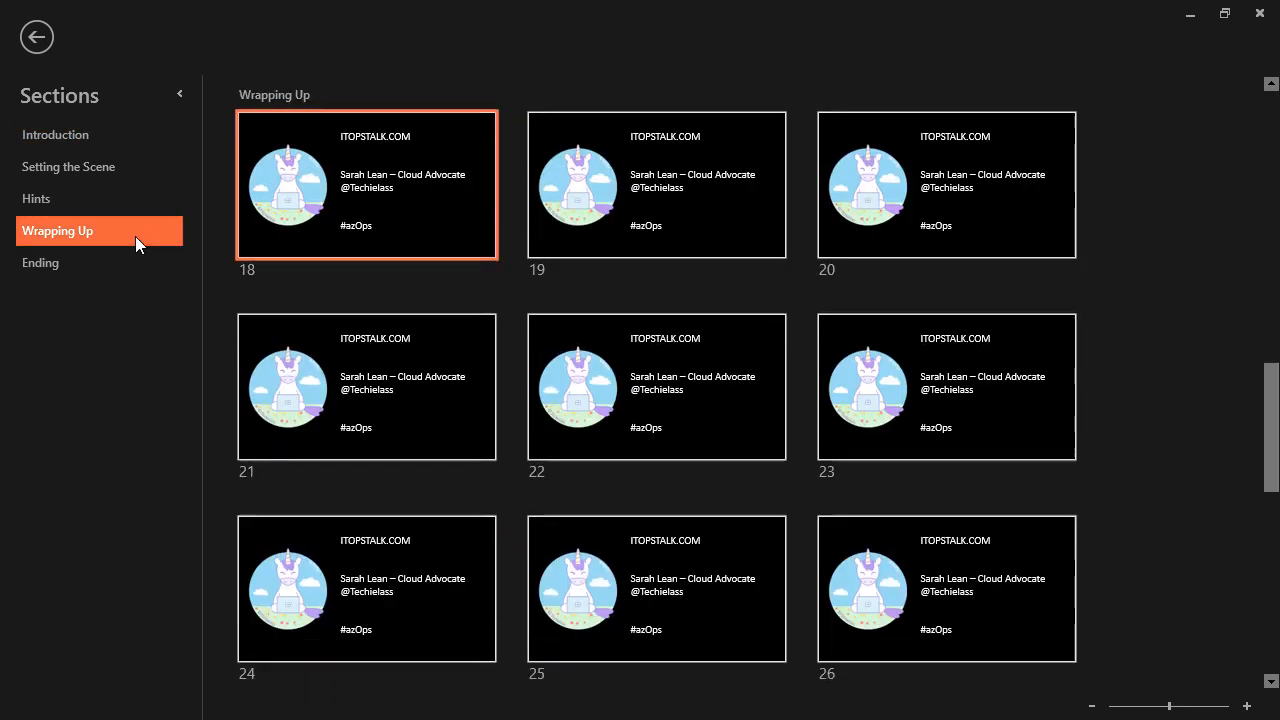
{"action": "double_click", "coordinate": [366, 184]}
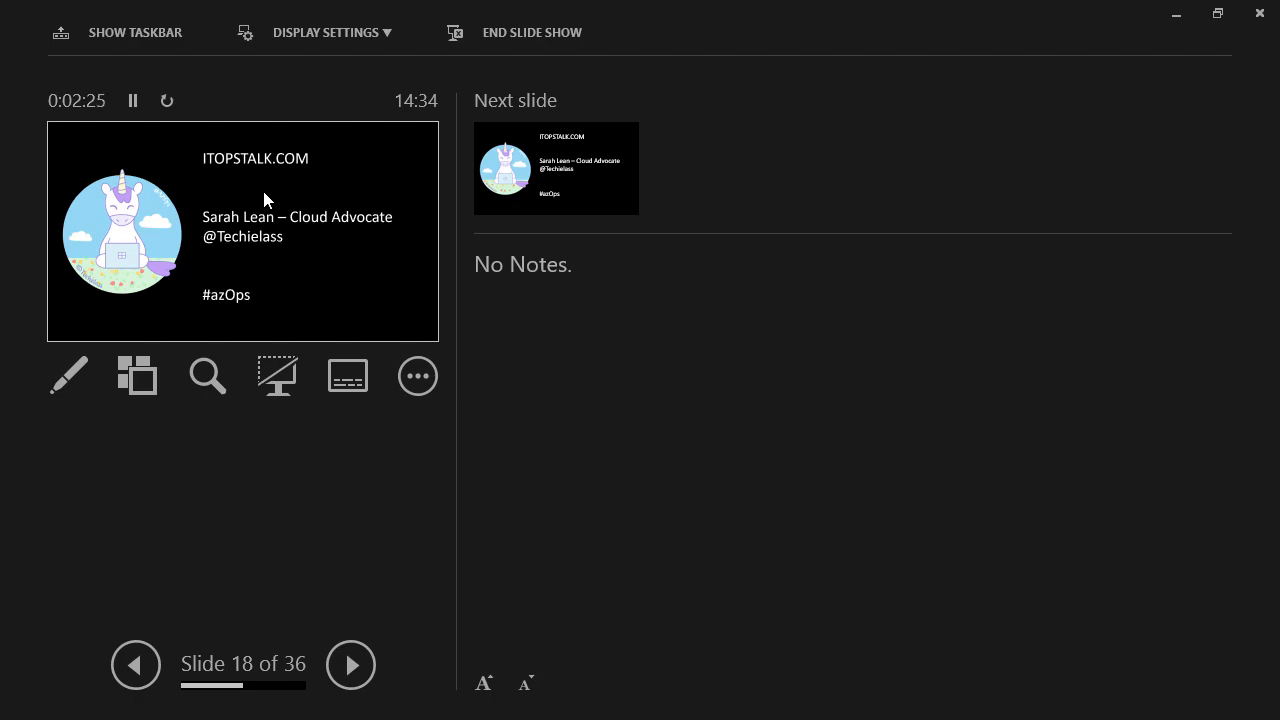
- Use the See All Slides grid to return to slide 1 at the start of the presentation
{"action": "left_click", "coordinate": [136, 376]}
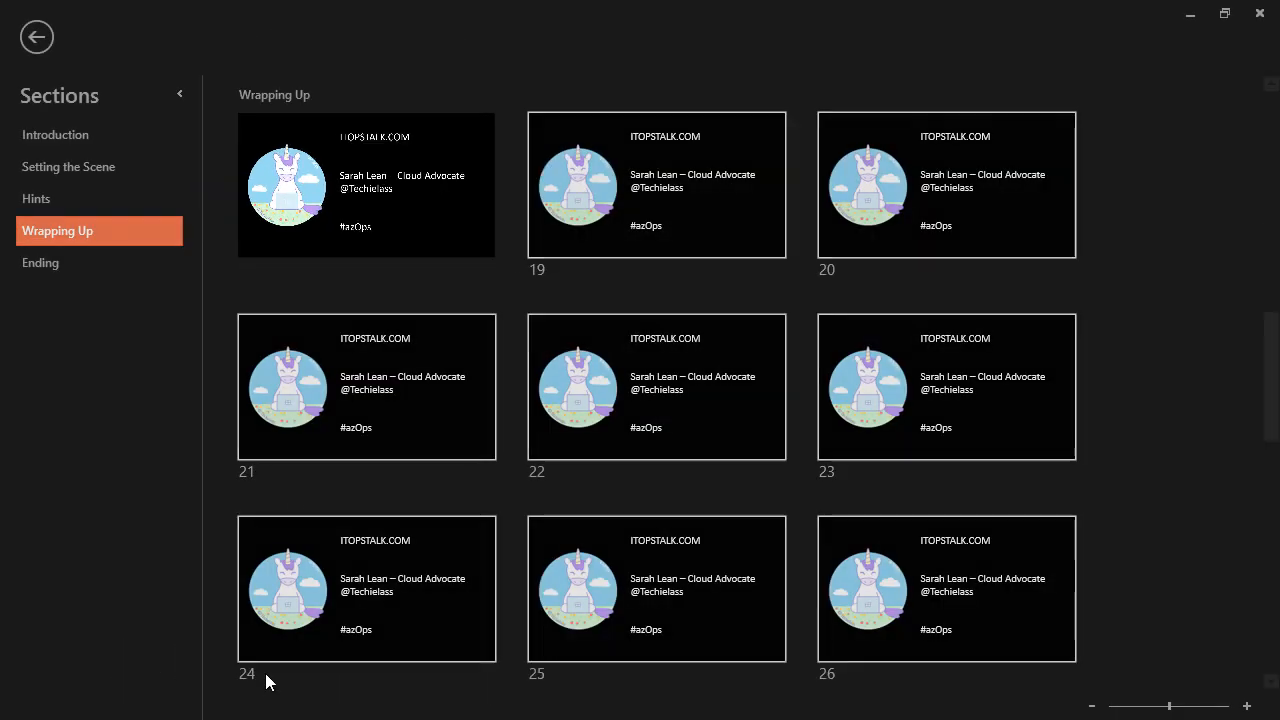
{"action": "left_click", "coordinate": [56, 134]}
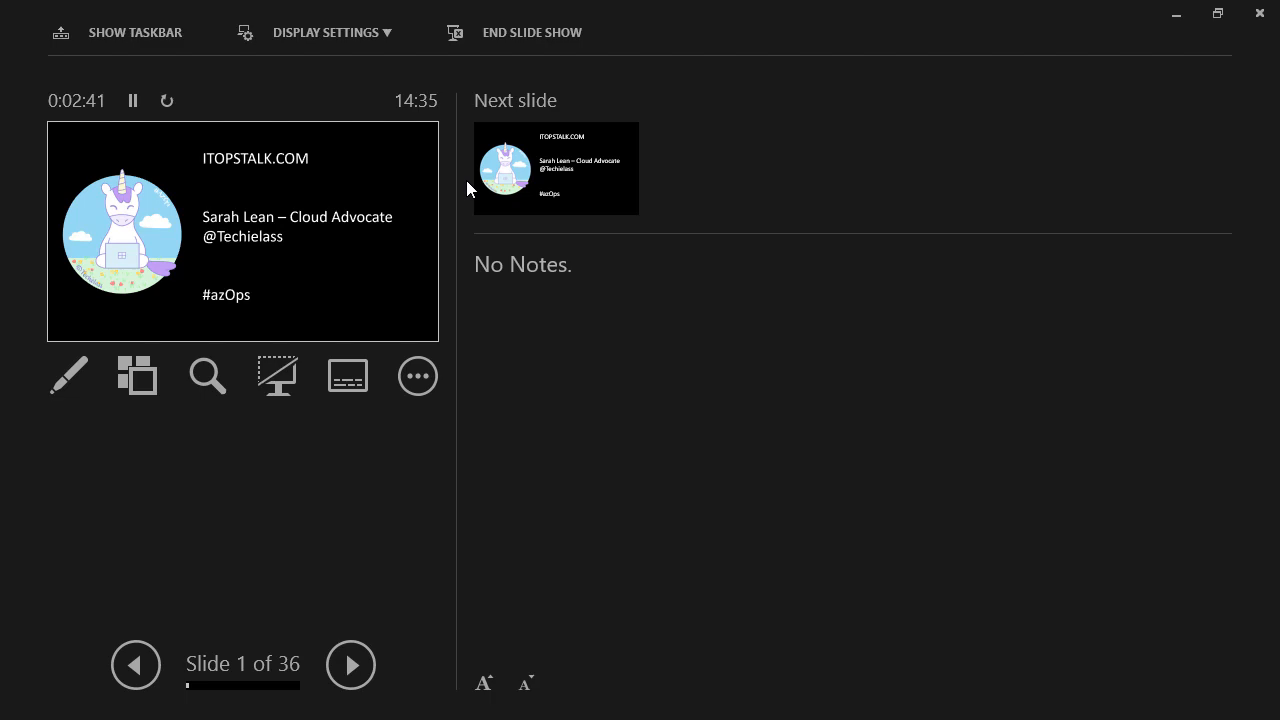
{"action": "mouse_move", "coordinate": [136, 376]}
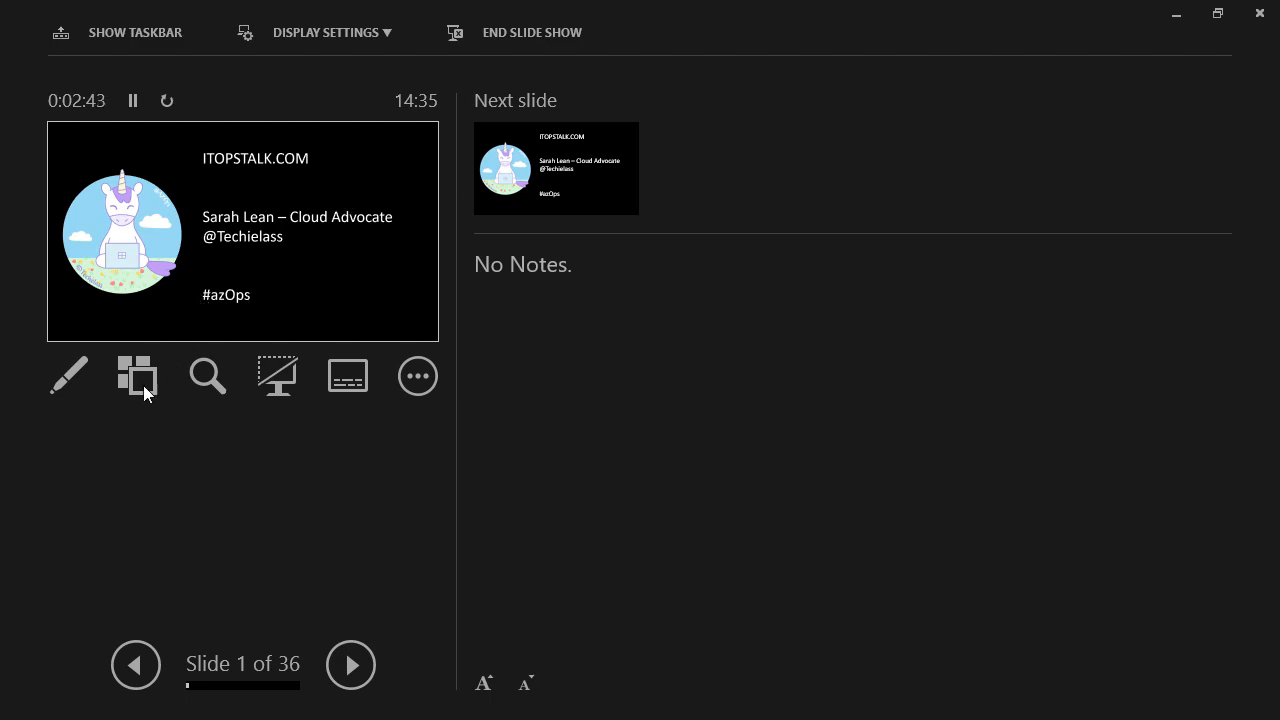
- Reopen the slide overview and scroll down to the Ending section's slides 33–36
{"action": "left_click", "coordinate": [136, 376]}
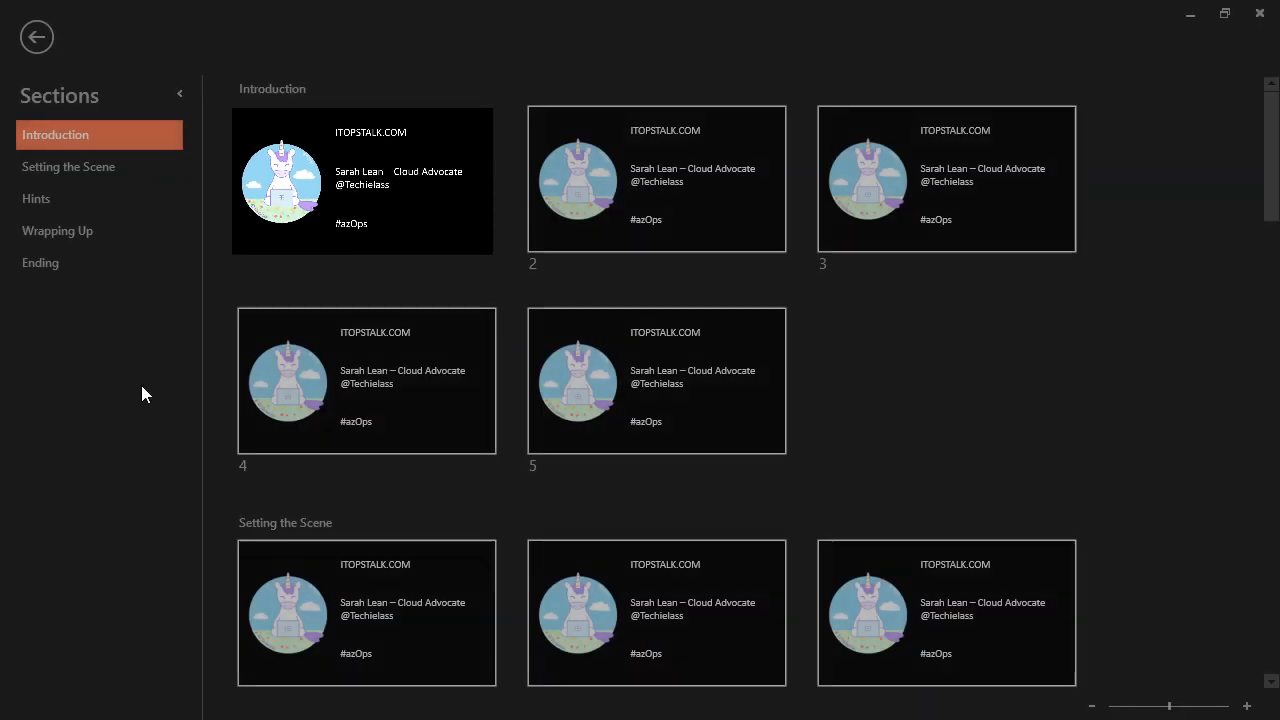
{"action": "left_click", "coordinate": [366, 180]}
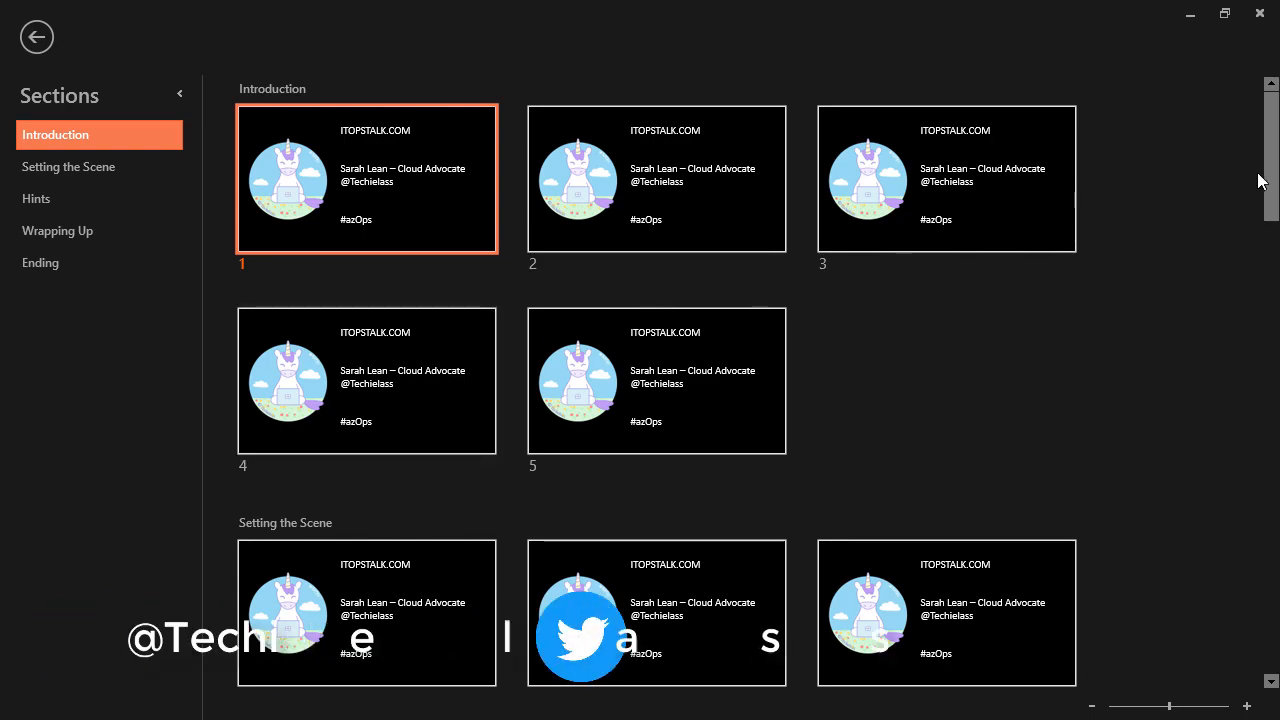
{"action": "scroll", "scroll_direction": "down", "scroll_amount": 3}
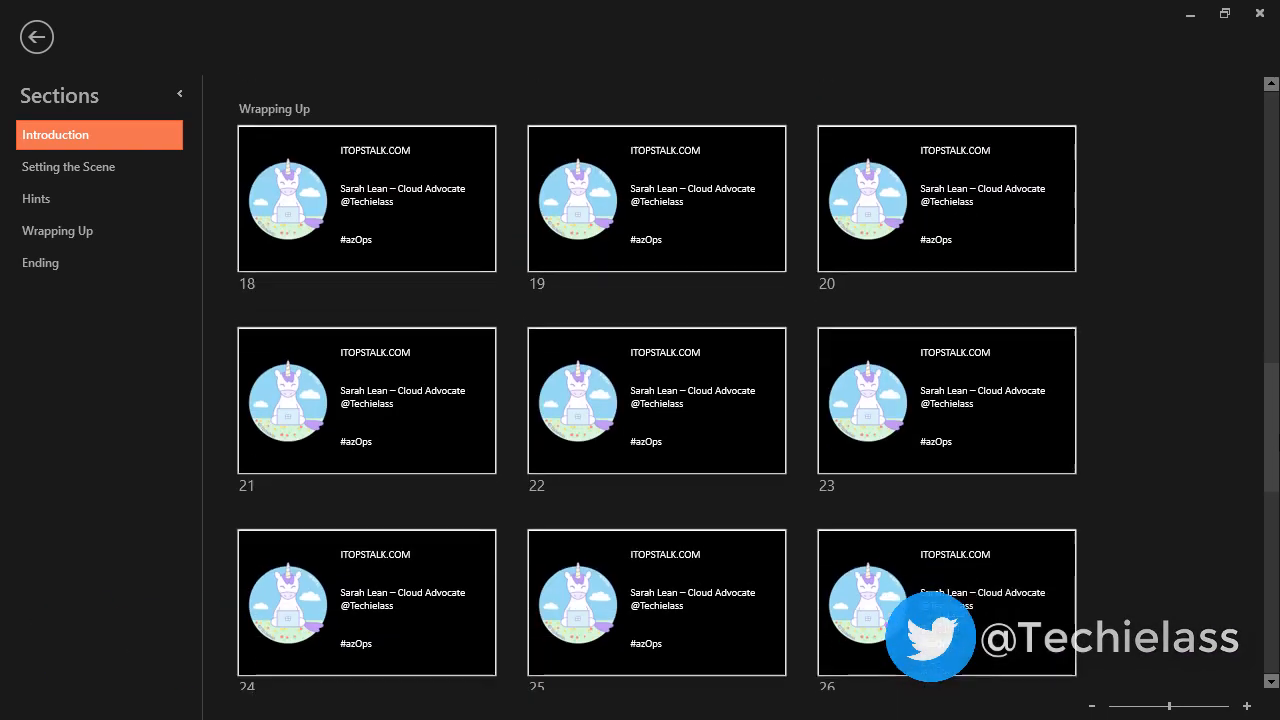
{"action": "scroll", "scroll_direction": "down", "scroll_amount": 3}
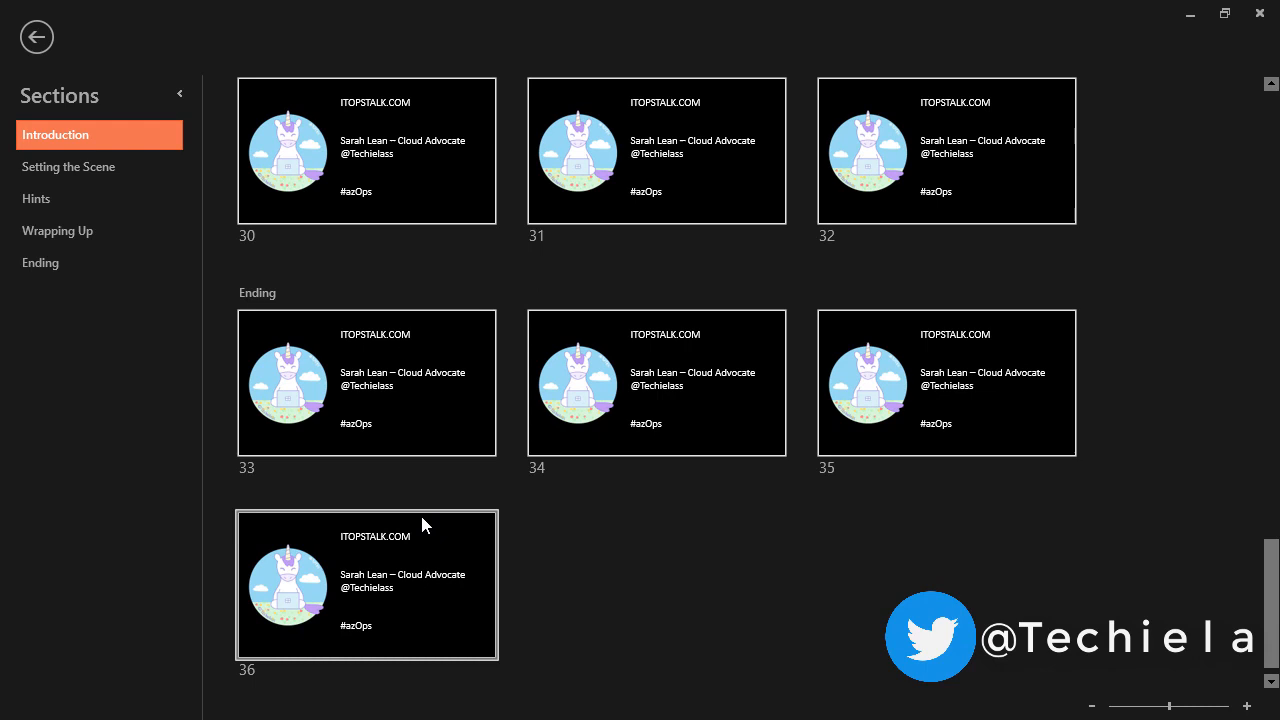